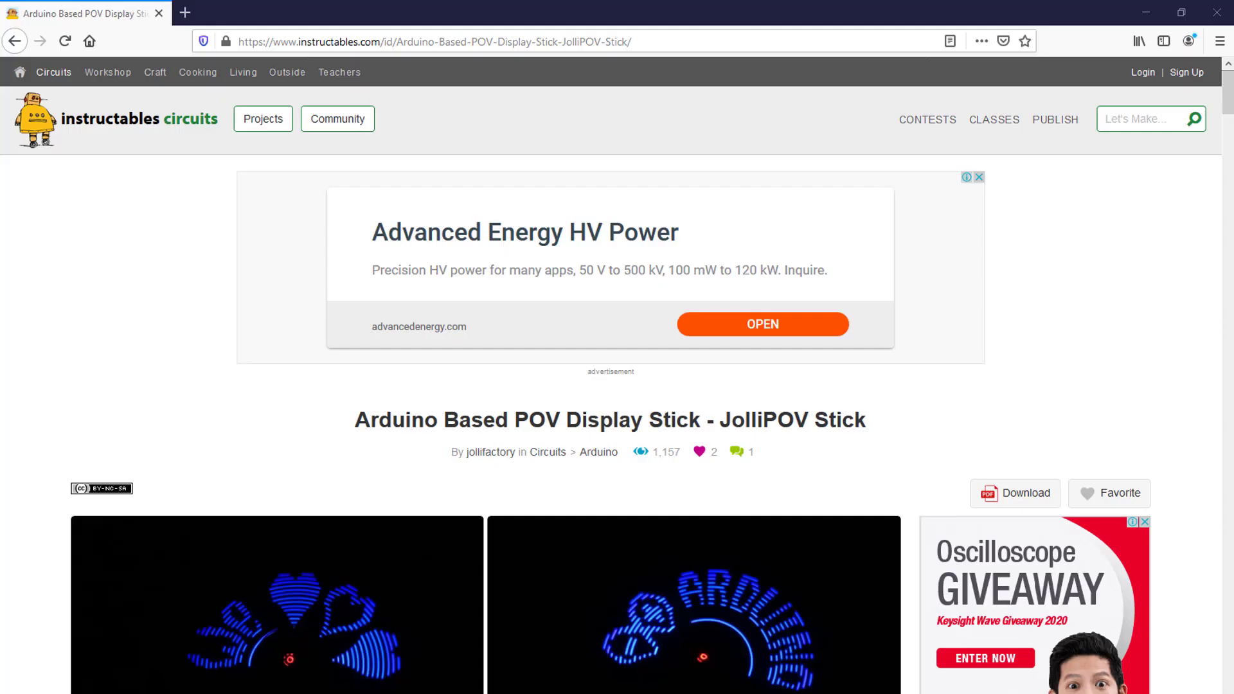
mouse_move(513, 442)
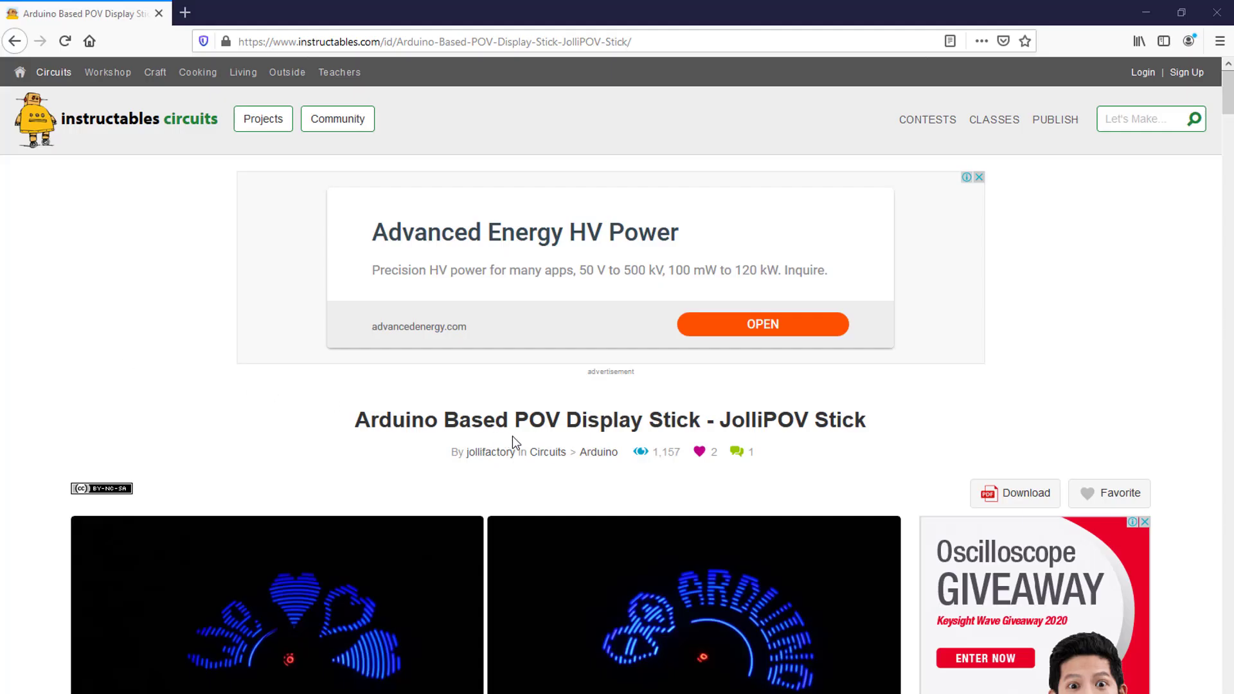